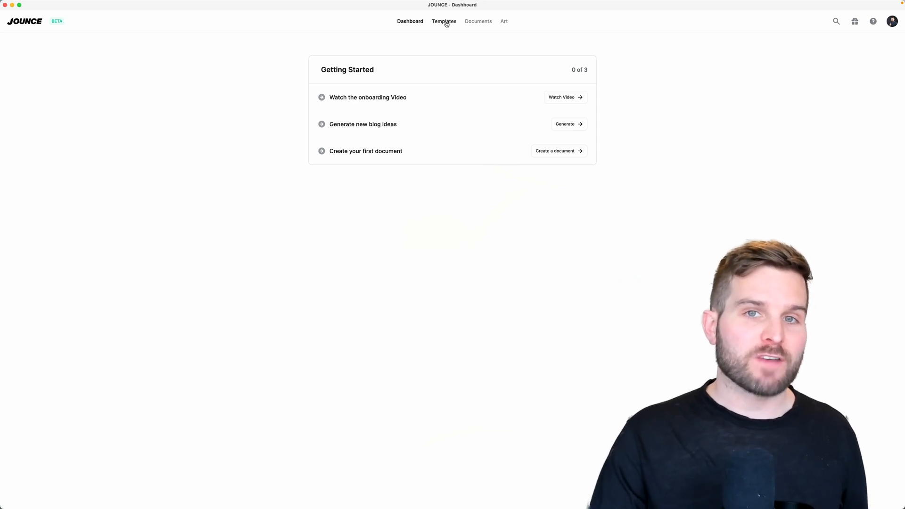
- Show the template gallery filtered to the Blog category
{"action": "left_click", "coordinate": [445, 22]}
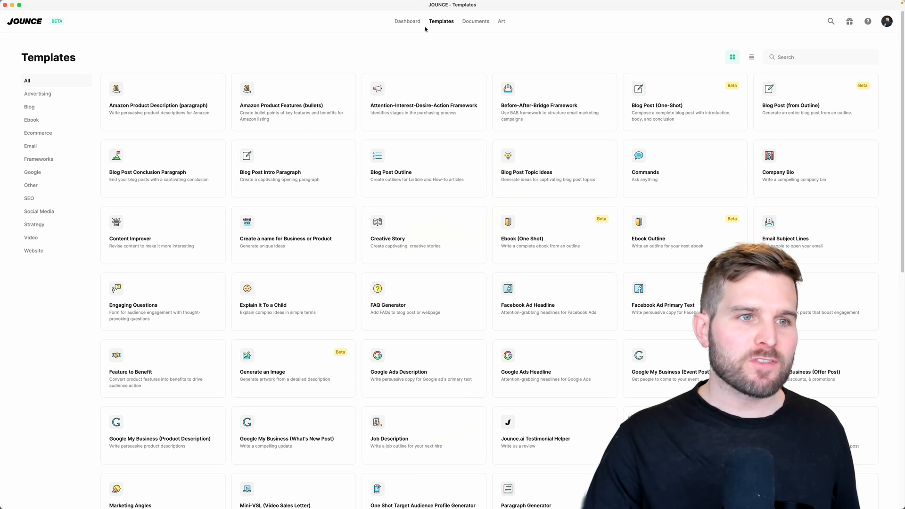
{"action": "left_click", "coordinate": [30, 106]}
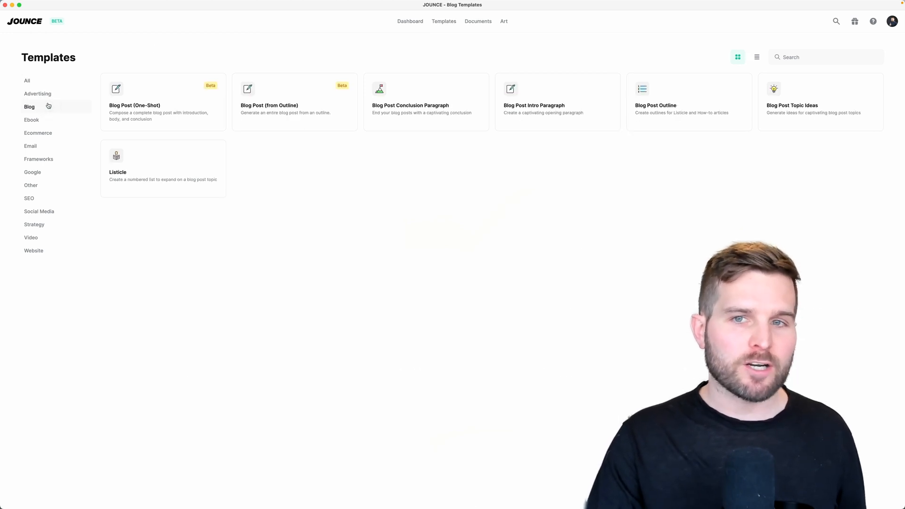
{"action": "mouse_move", "coordinate": [664, 114]}
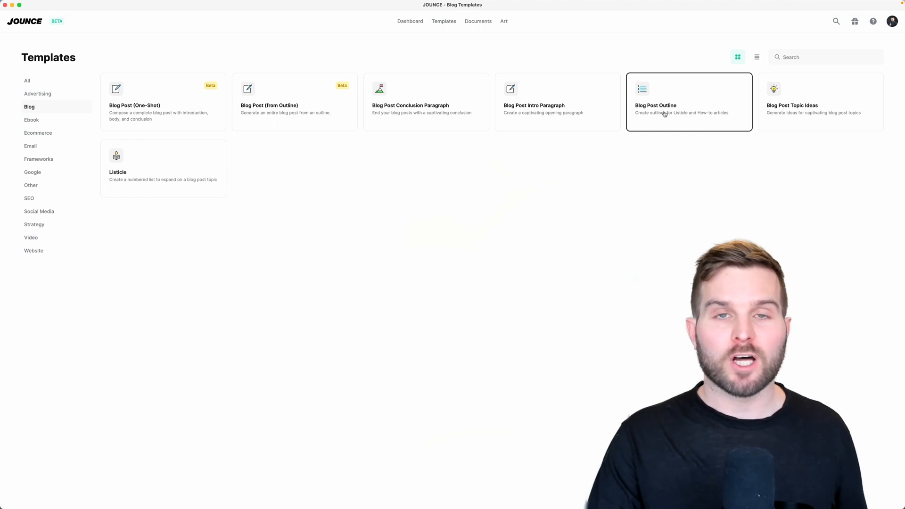
- Generate a Blog Post Outline for the title 'AI Copywriting for badasses'
{"action": "left_click", "coordinate": [688, 101]}
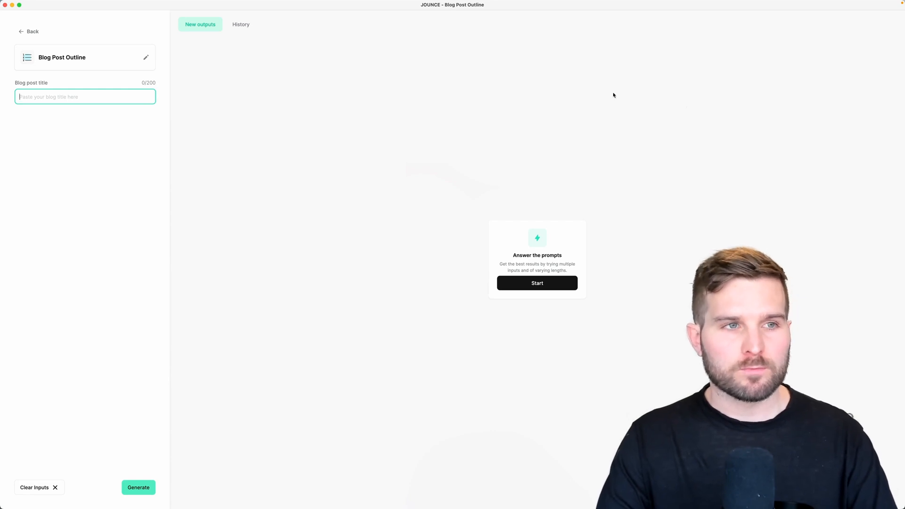
{"action": "type", "text": "AI Copywriting for"}
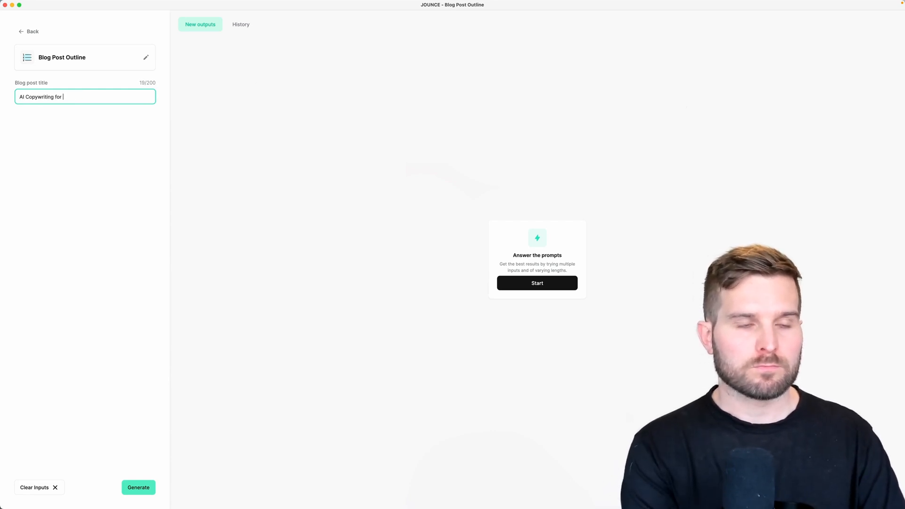
{"action": "left_click", "coordinate": [138, 488]}
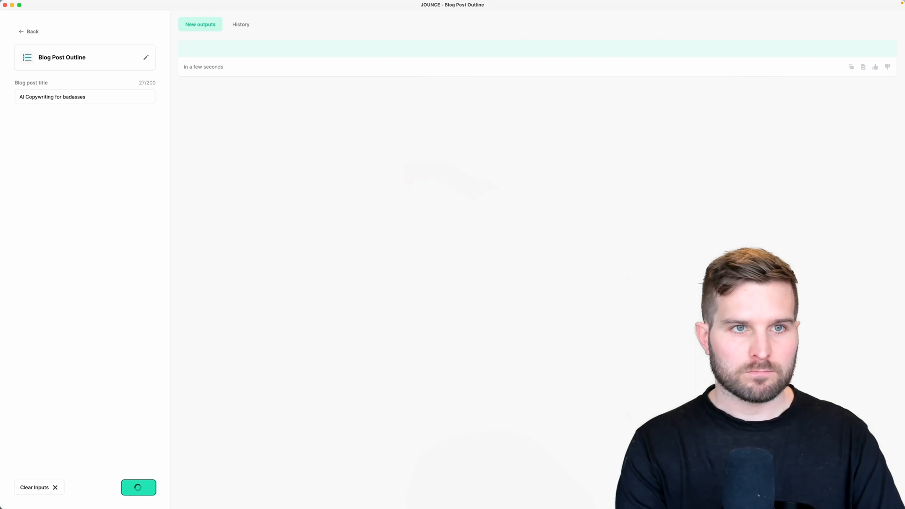
{"action": "left_click", "coordinate": [139, 488]}
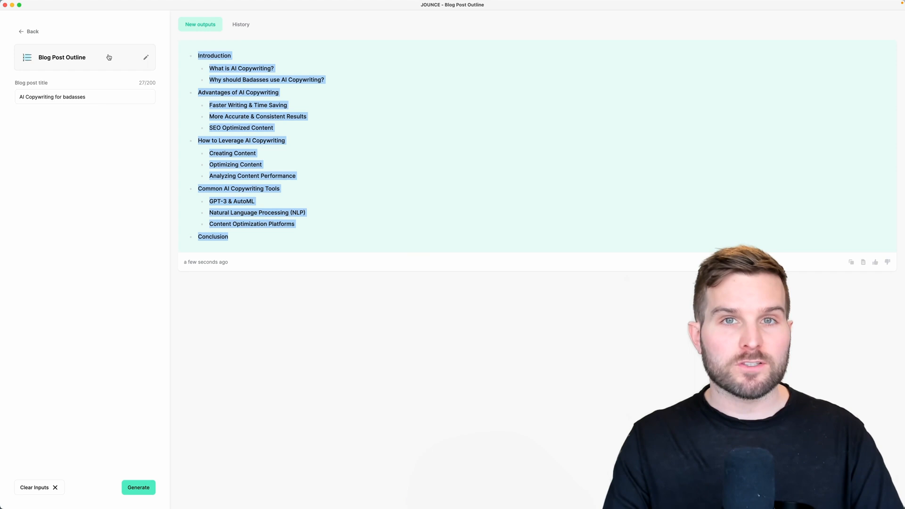
- Search the template switcher for 'blog' and switch to Blog Post (from Outline)
{"action": "left_click", "coordinate": [28, 31]}
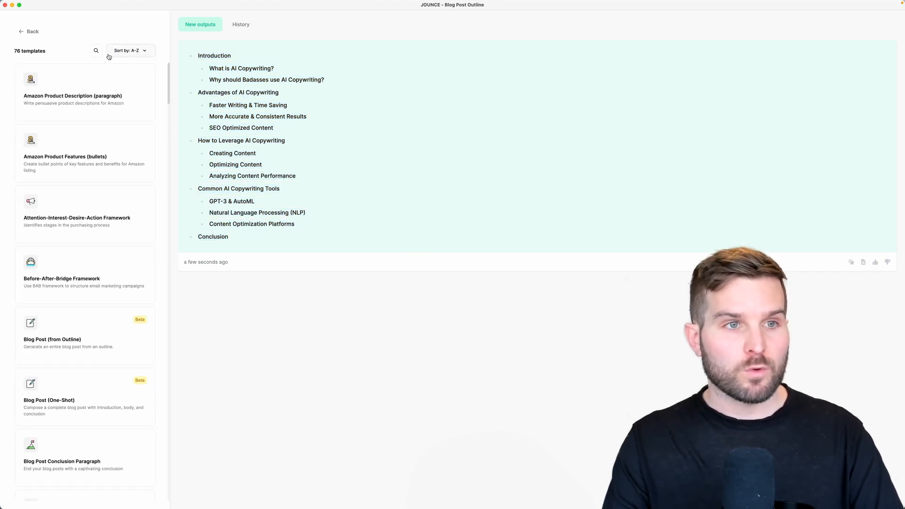
{"action": "left_click", "coordinate": [129, 50]}
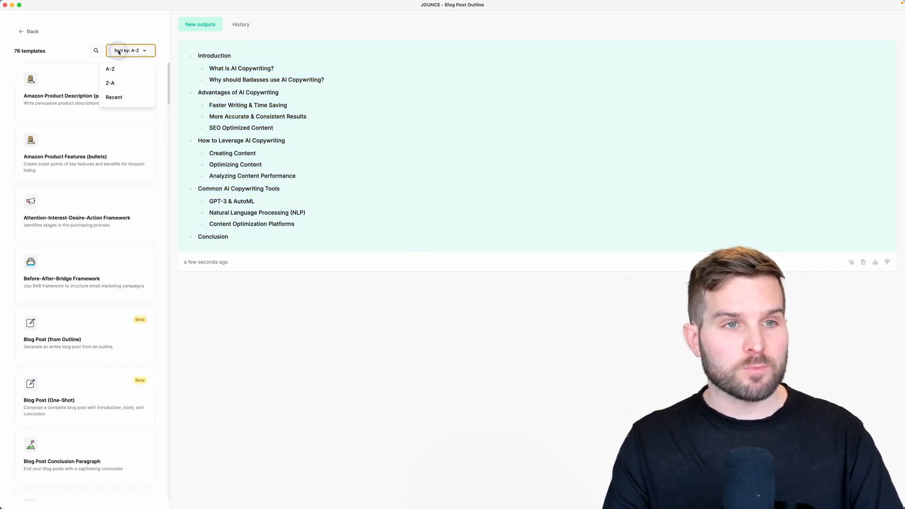
{"action": "left_click", "coordinate": [114, 97]}
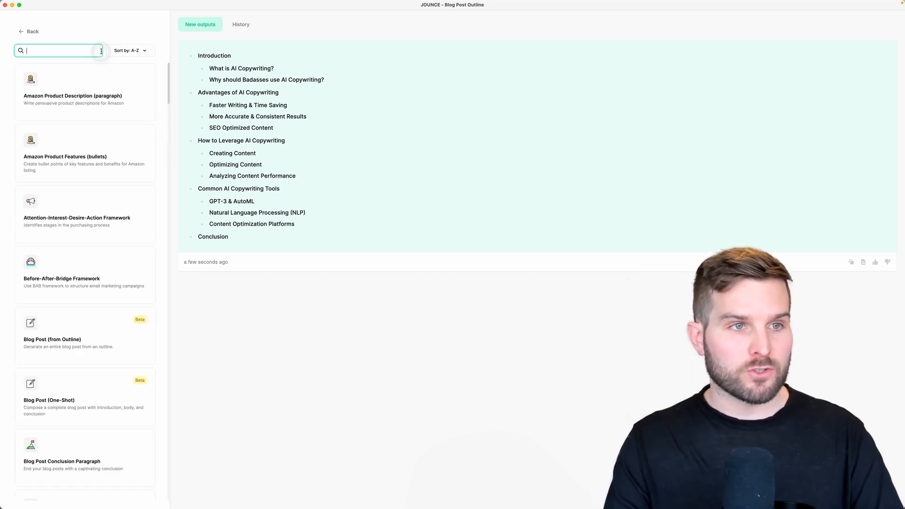
{"action": "type", "text": "blog"}
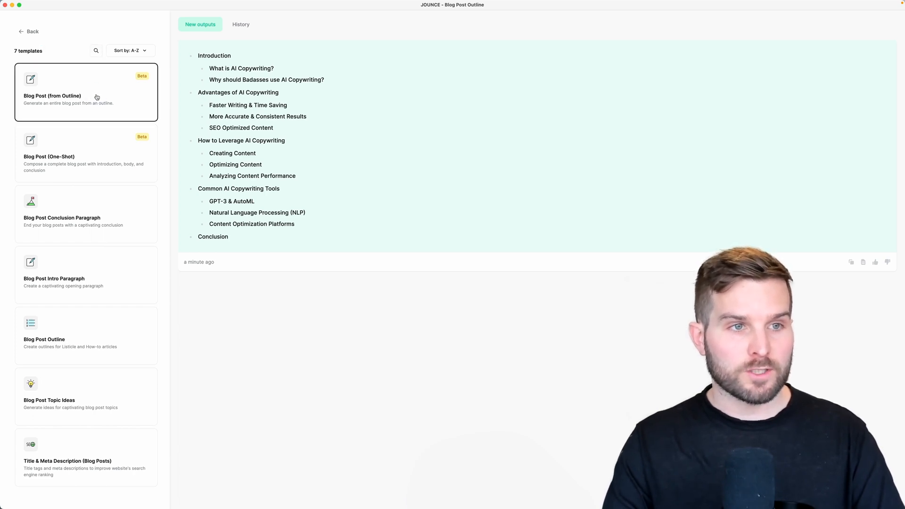
{"action": "left_click", "coordinate": [86, 92]}
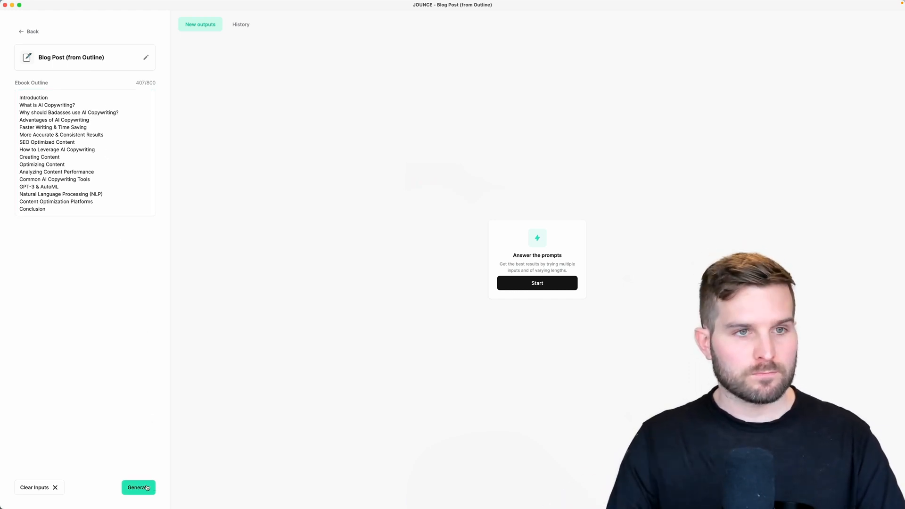
- Generate the full blog post from the pre-filled outline and review the sections
{"action": "left_click", "coordinate": [138, 487]}
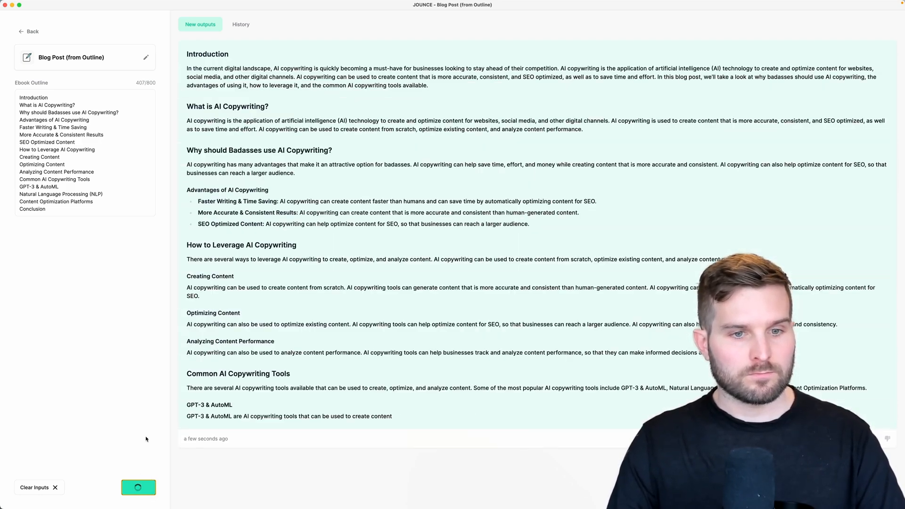
{"action": "scroll", "scroll_direction": "down", "scroll_amount": 3}
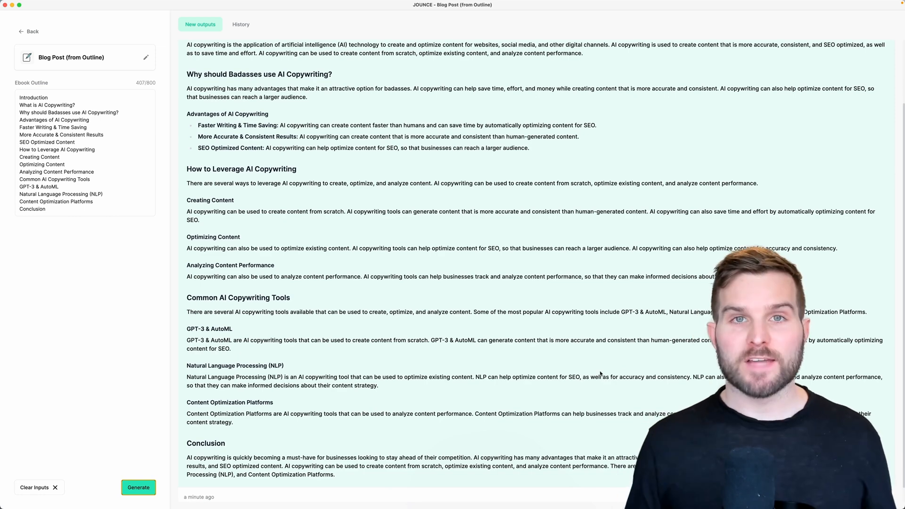